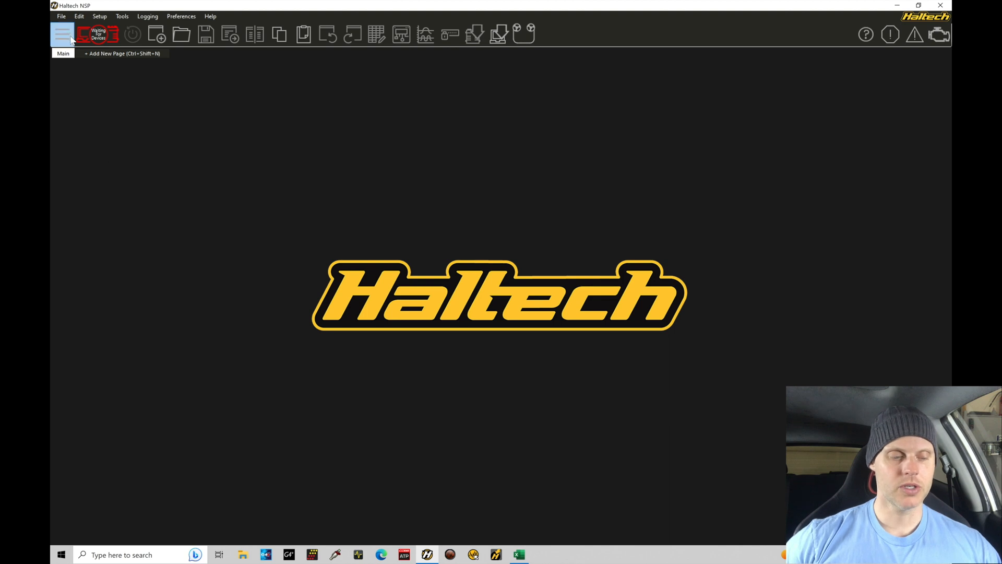
Start opening a map file and browse into the Base Maps folder
click(62, 34)
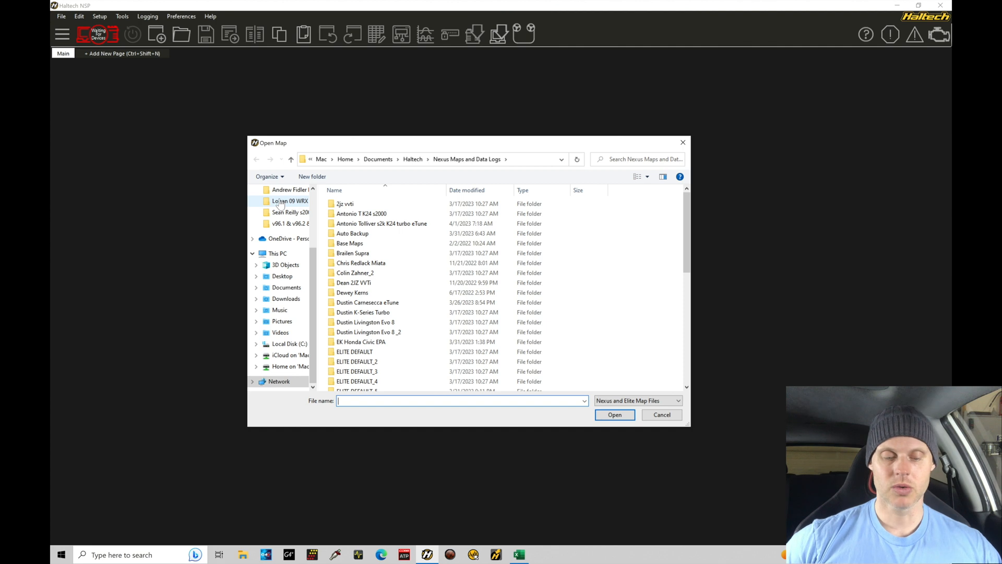
double_click(349, 243)
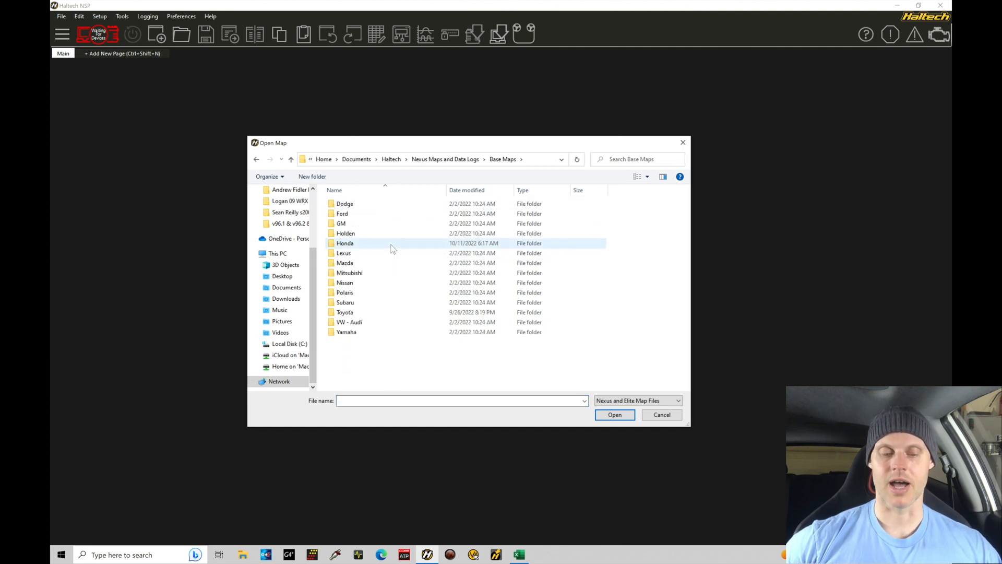
Drill into the Honda folder and then its EP3 subfolder
double_click(345, 243)
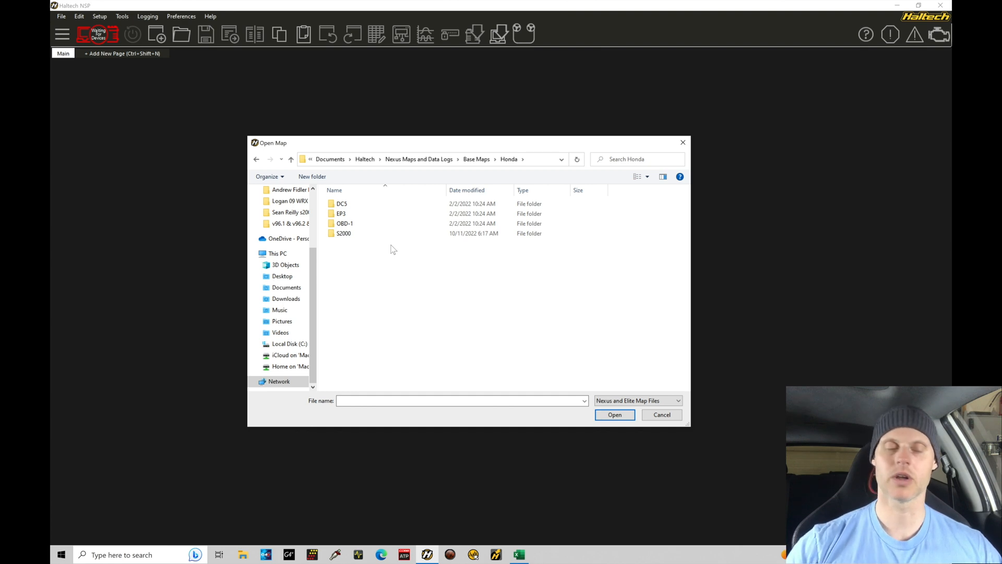
double_click(340, 213)
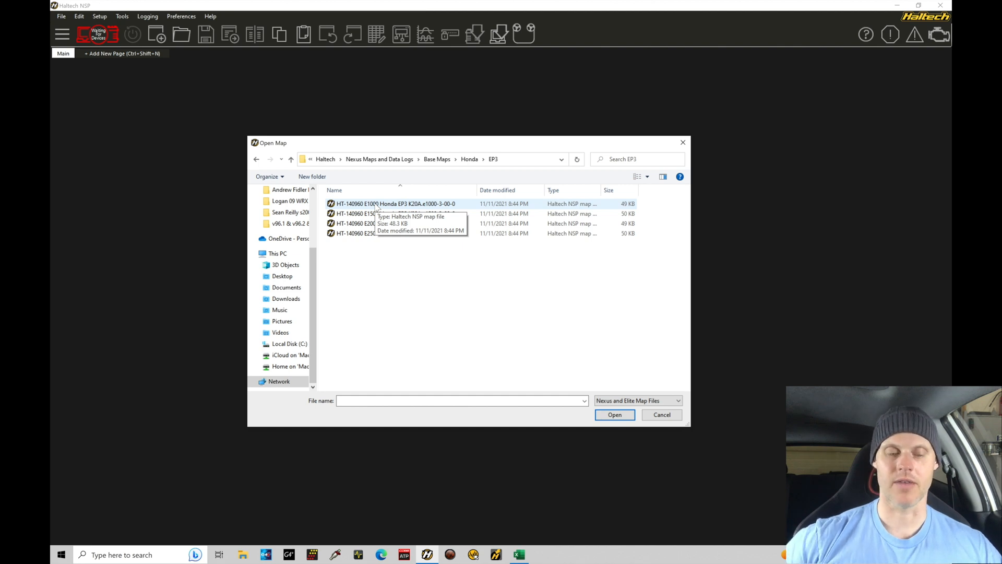
Choose the HT-140960 E2500 Honda EP3 K20A map file and load it
click(395, 213)
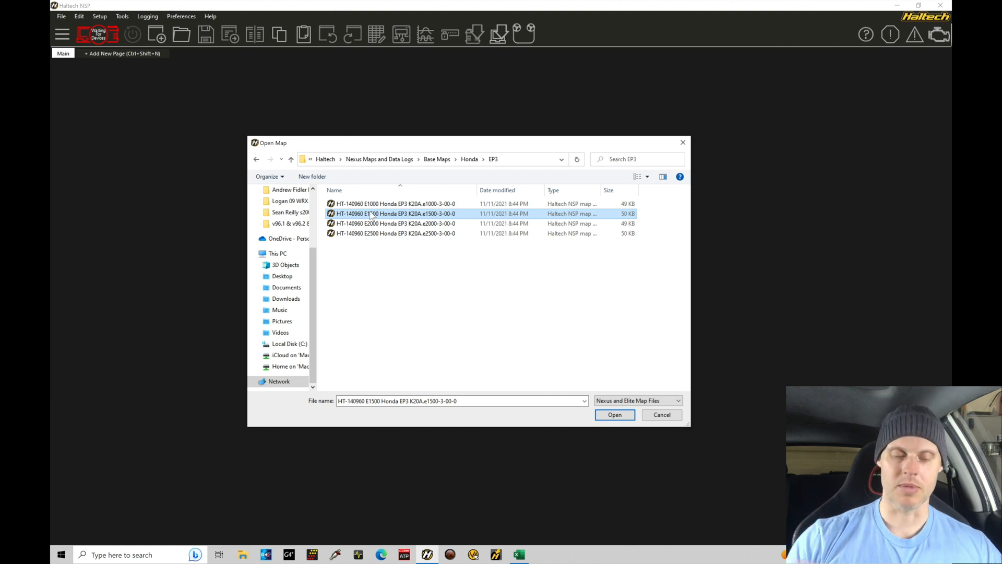
click(395, 233)
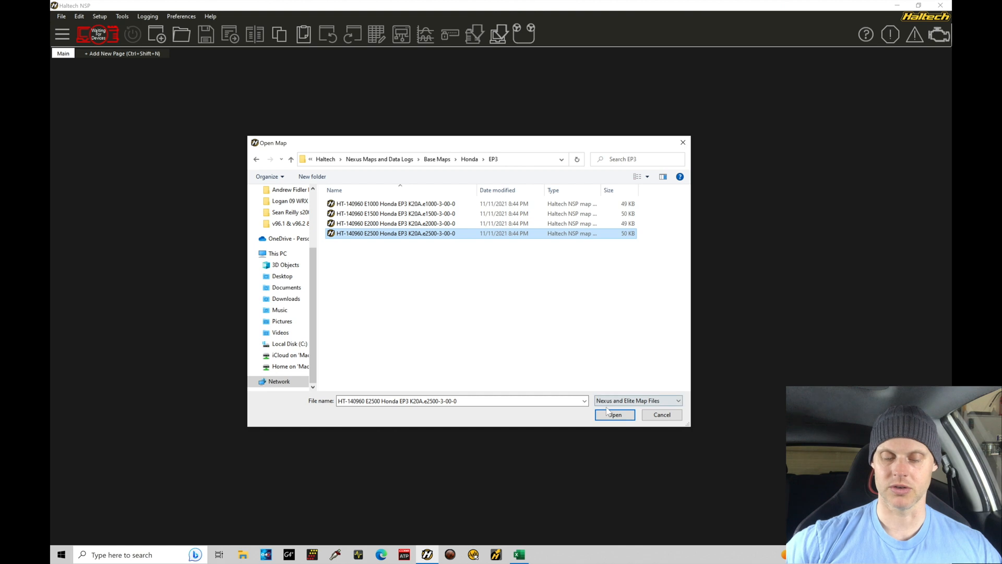
click(613, 414)
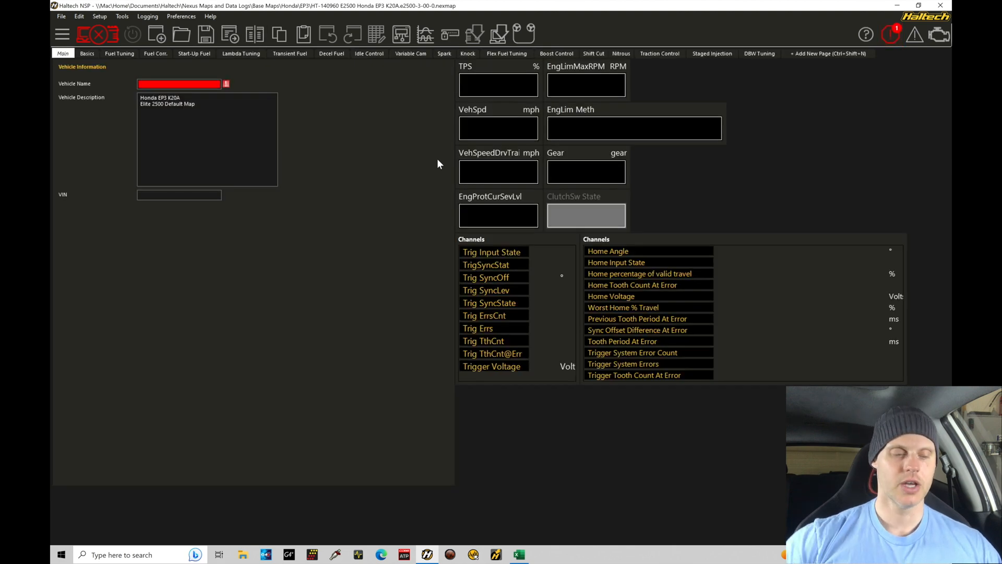
Show the navigation tree and switch to the Fuel Tuning base fuel table
click(62, 35)
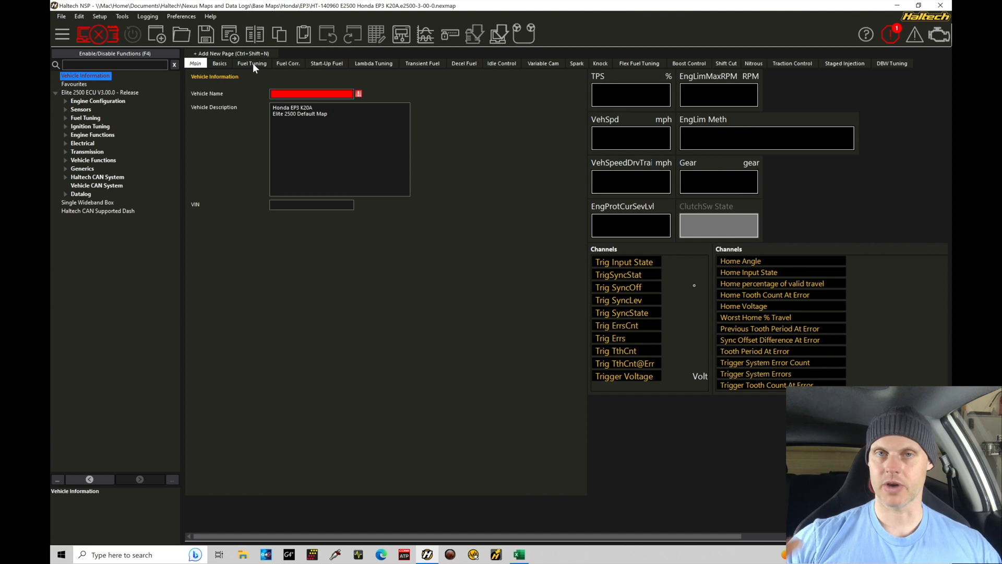
click(252, 63)
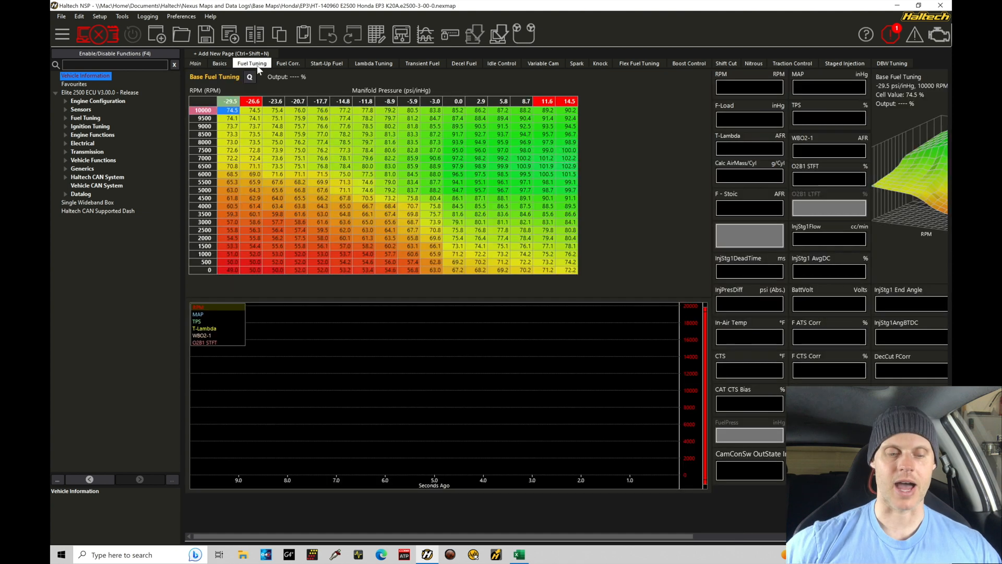